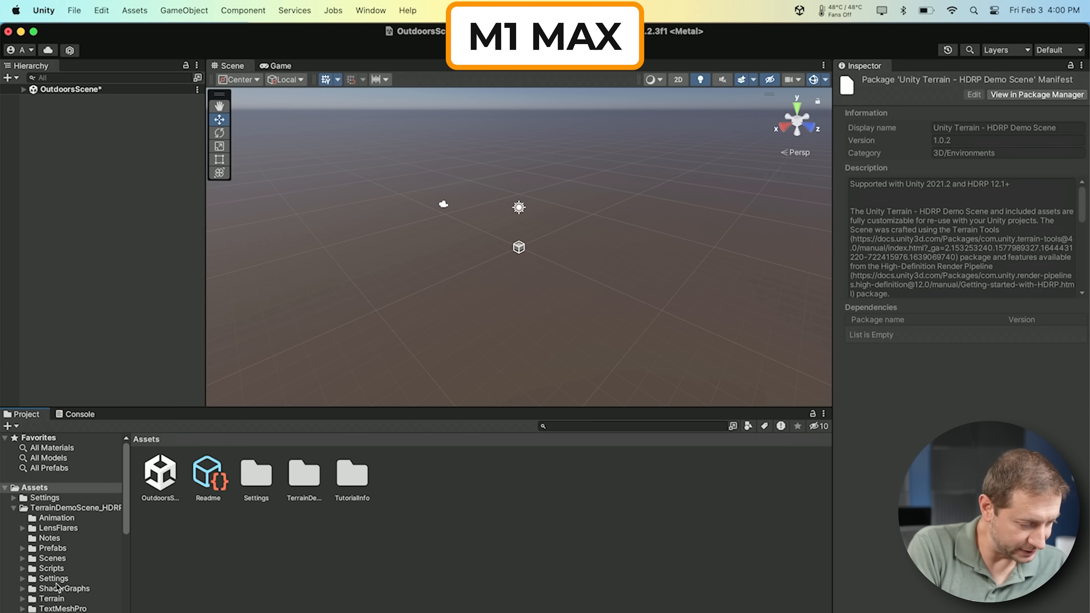
- Open the Terrain Demo Scene asset from the TerrainDemoScene_HDRP Scenes folder
{"action": "left_click", "coordinate": [52, 558]}
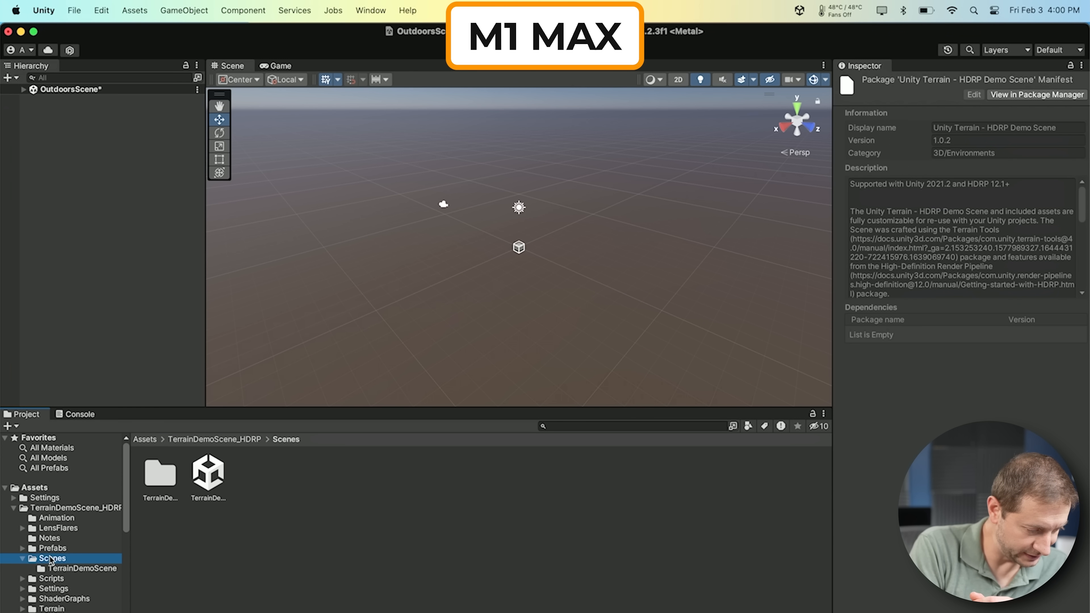
{"action": "double_click", "coordinate": [209, 476]}
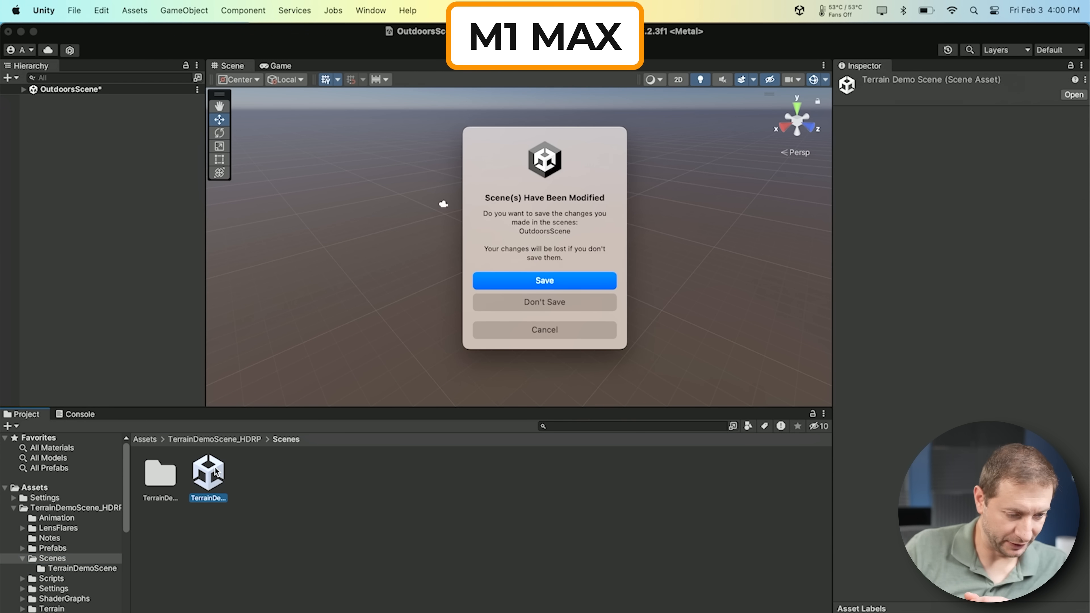